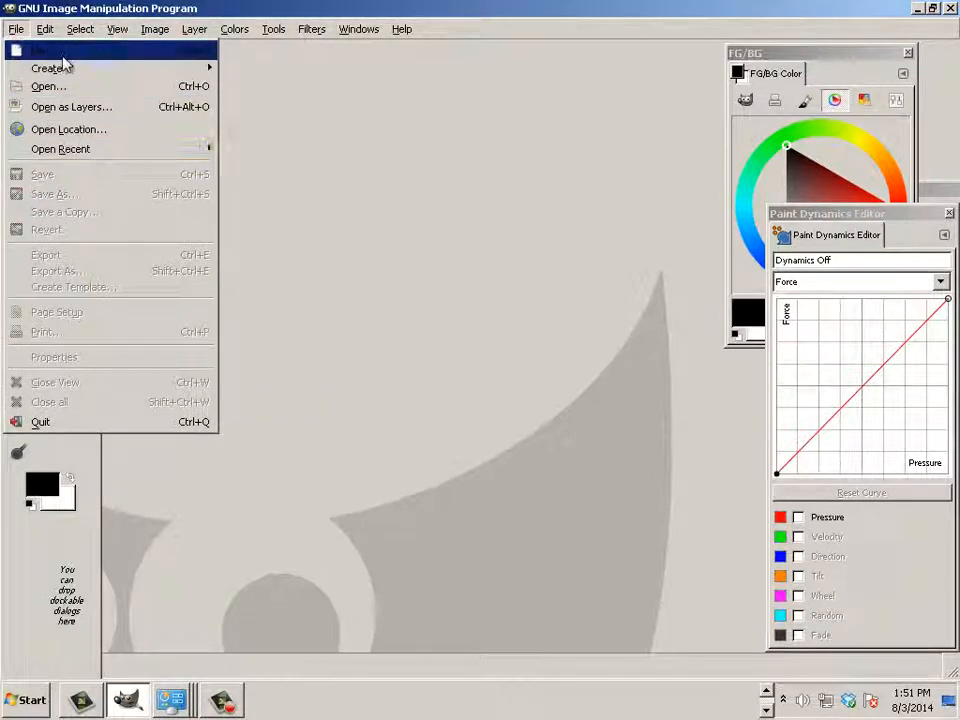
Create a new blank 8.5 × 11 inch white image with default settings
left_click(44, 48)
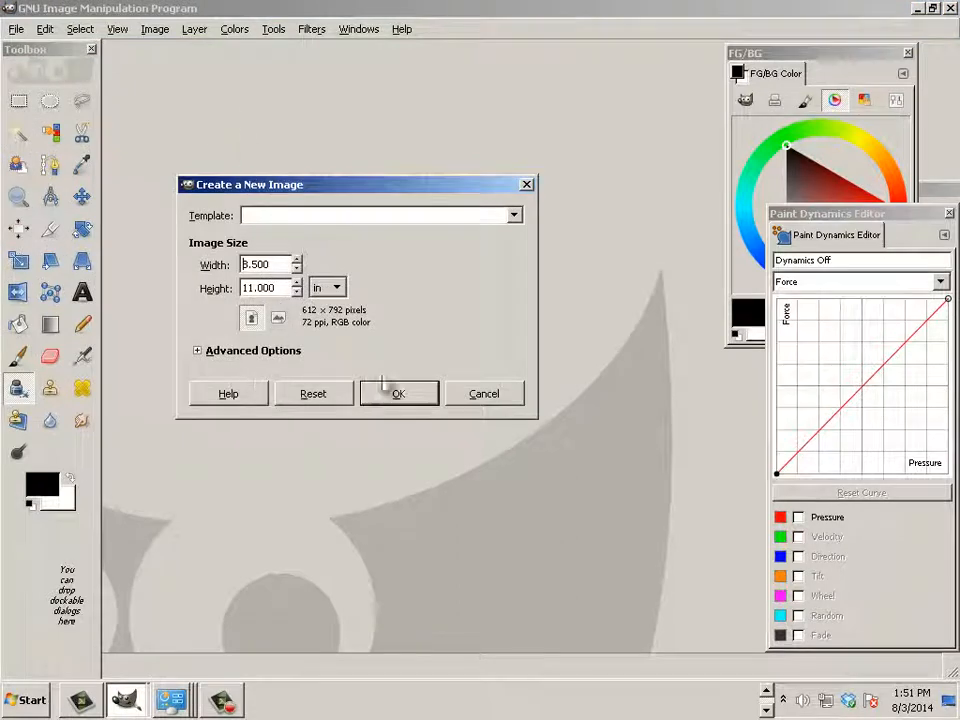
left_click(398, 392)
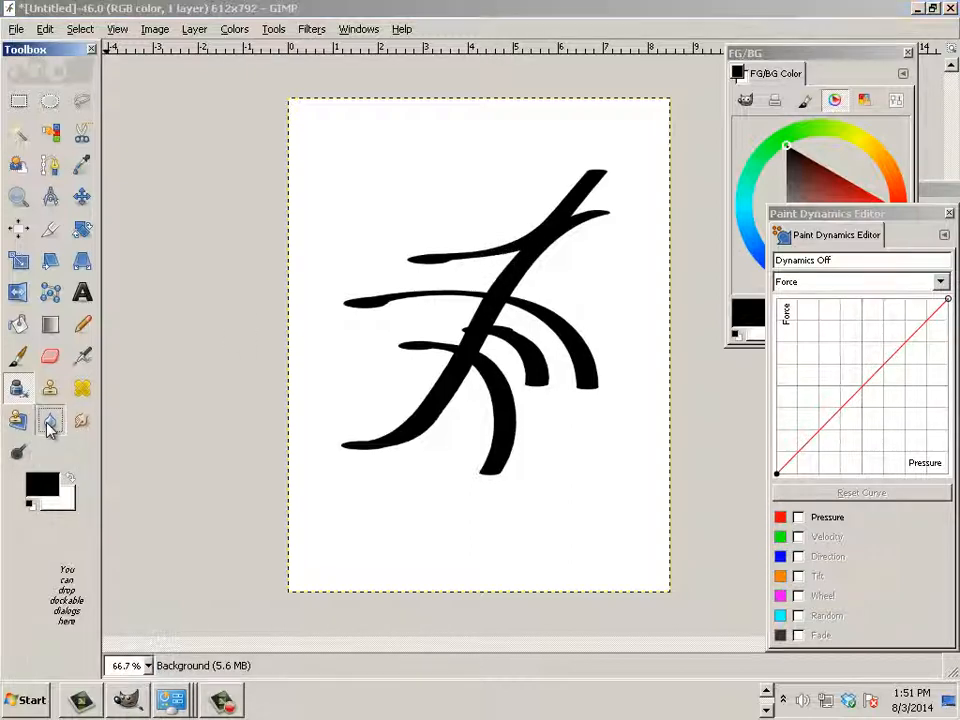
Show the Paintbrush tool options docked beside the canvas
left_click(48, 418)
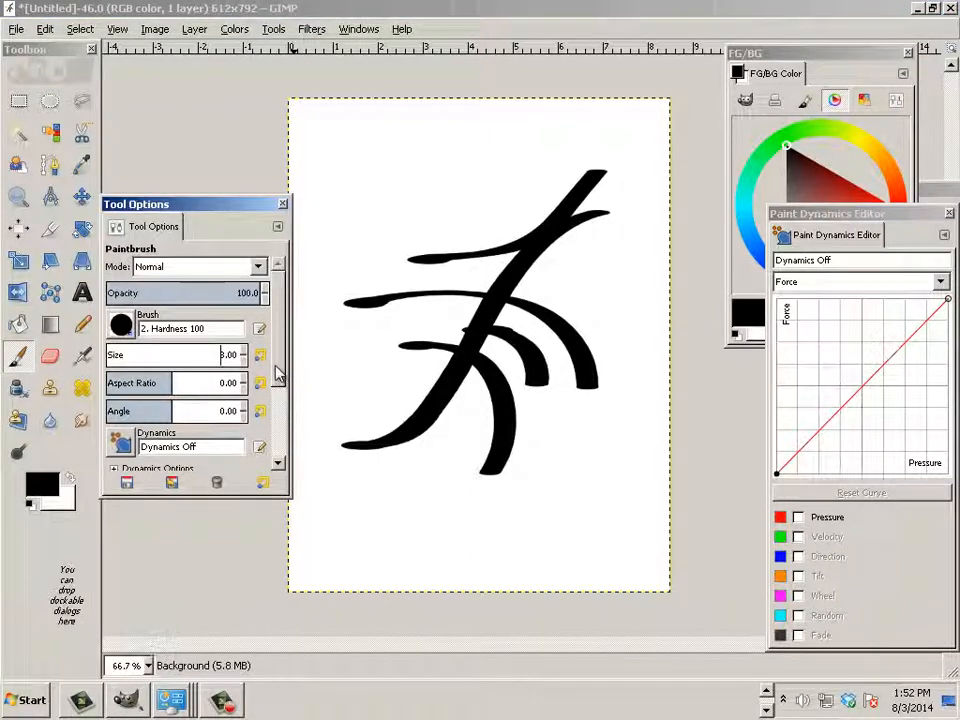
scroll("down", 3)
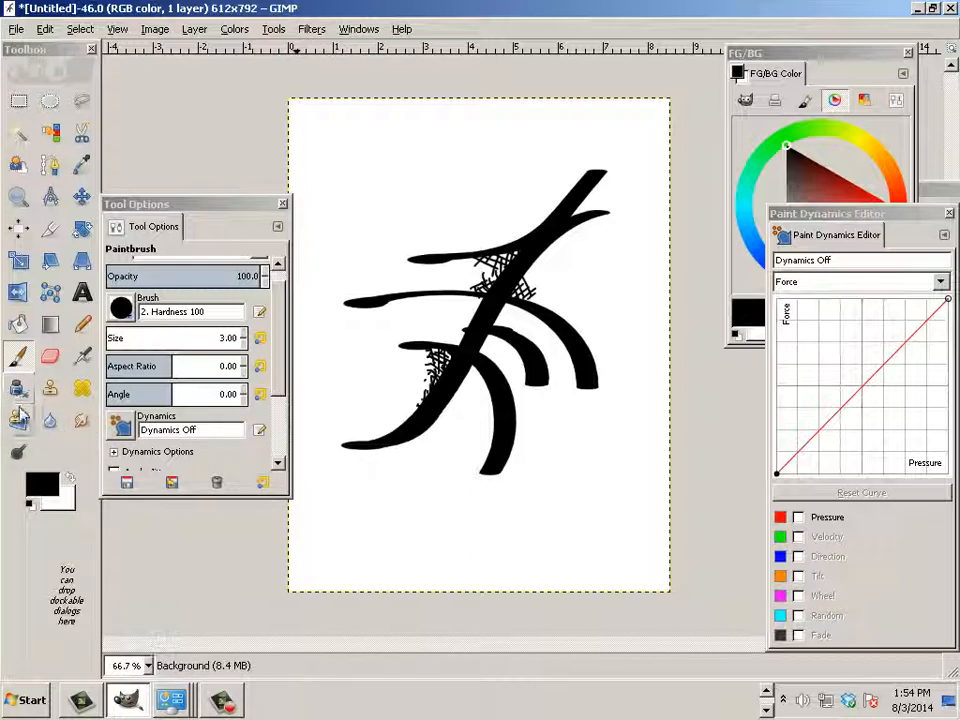
Switch to the Ink tool for drawing thin lines below the strokes
left_click(12, 386)
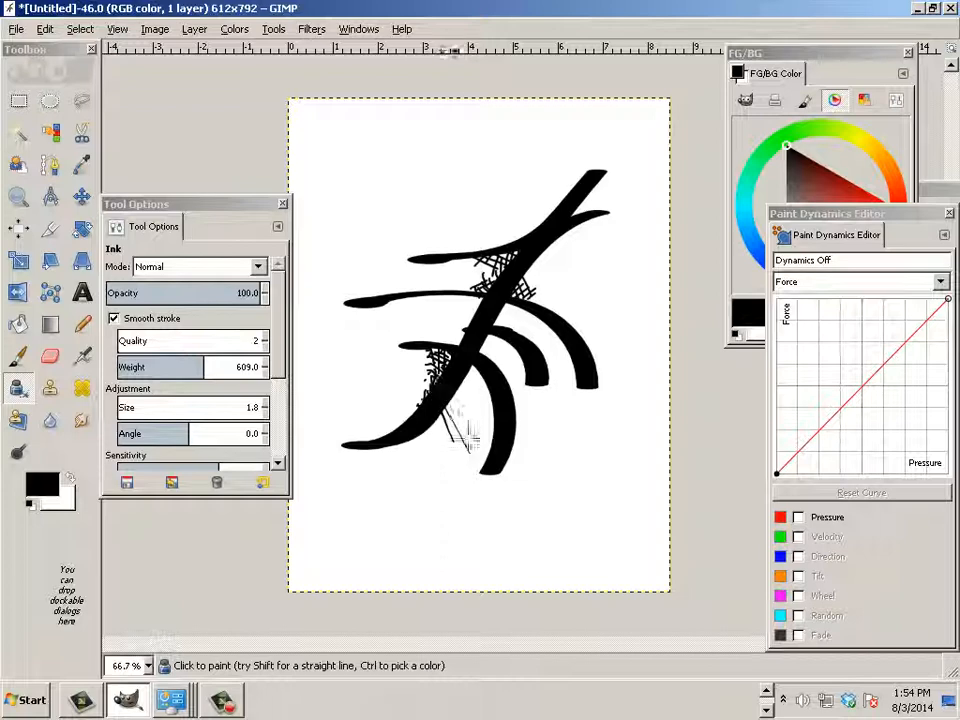
Raise the Ink size to 2.0 and add crosshatching over the lower strokes
left_click_drag(440, 400, 480, 444)
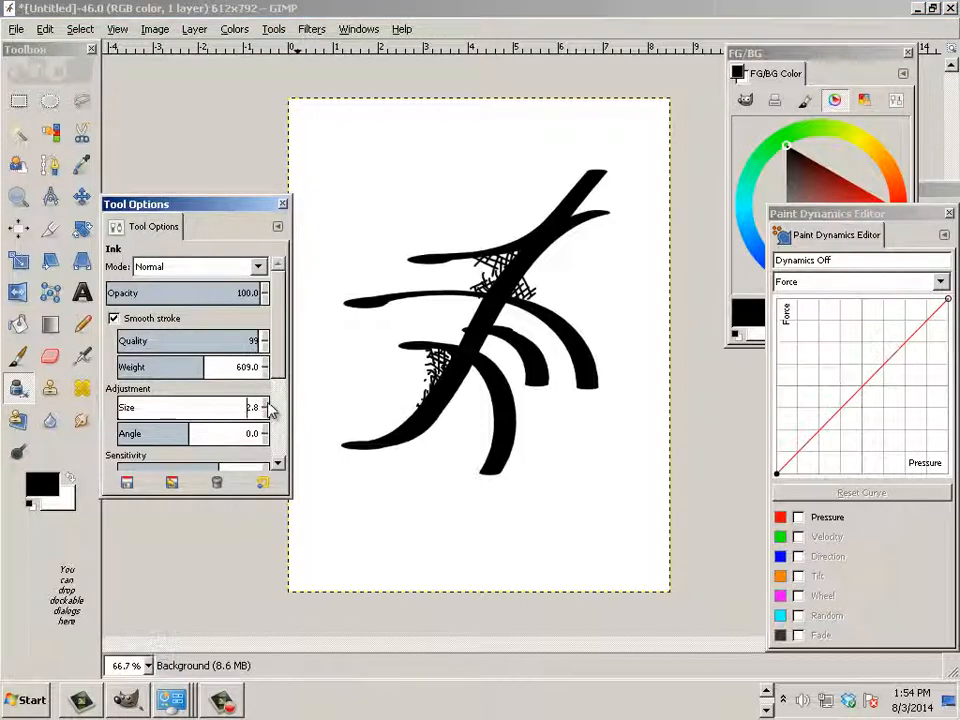
mouse_move(464, 378)
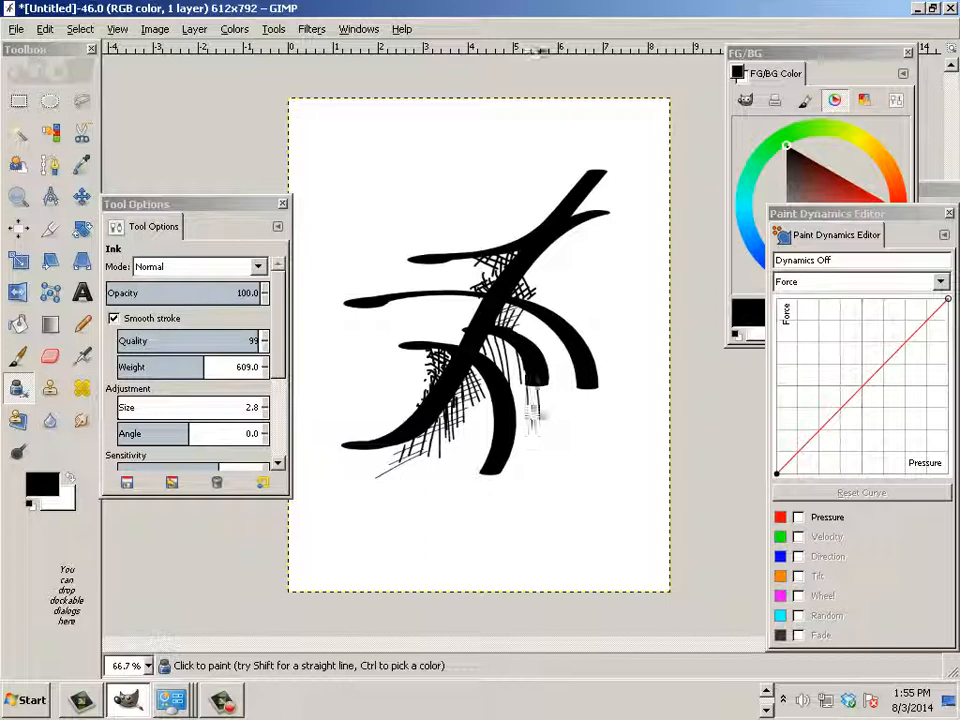
left_click(520, 360)
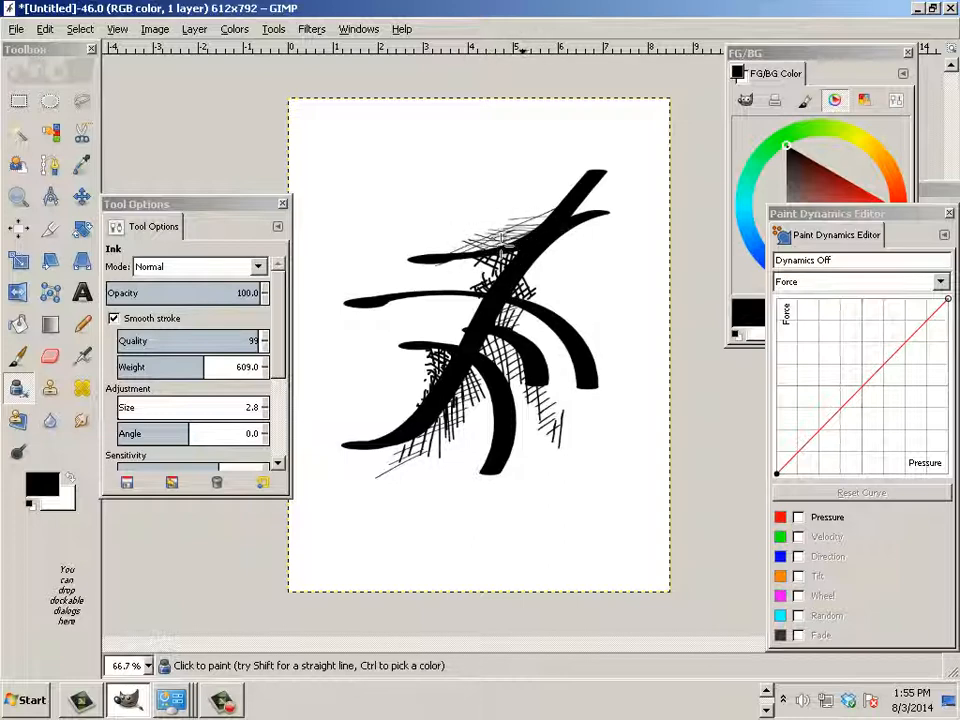
mouse_move(420, 164)
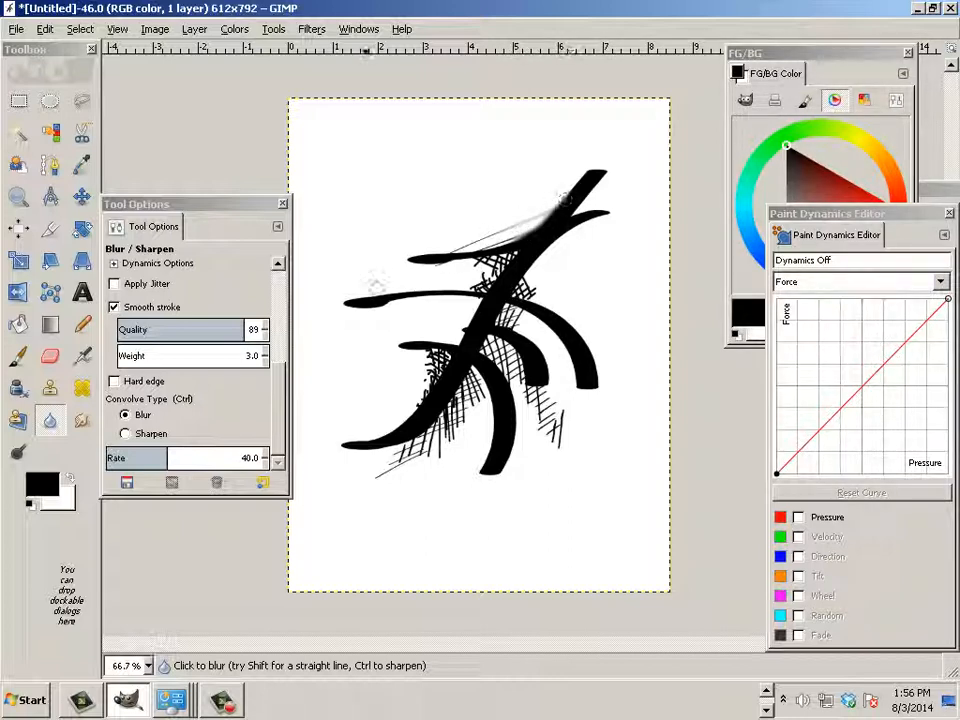
Set the Blur/Sharpen convolve type to Sharpen, then pick the Dodge/Burn tool
left_click(124, 432)
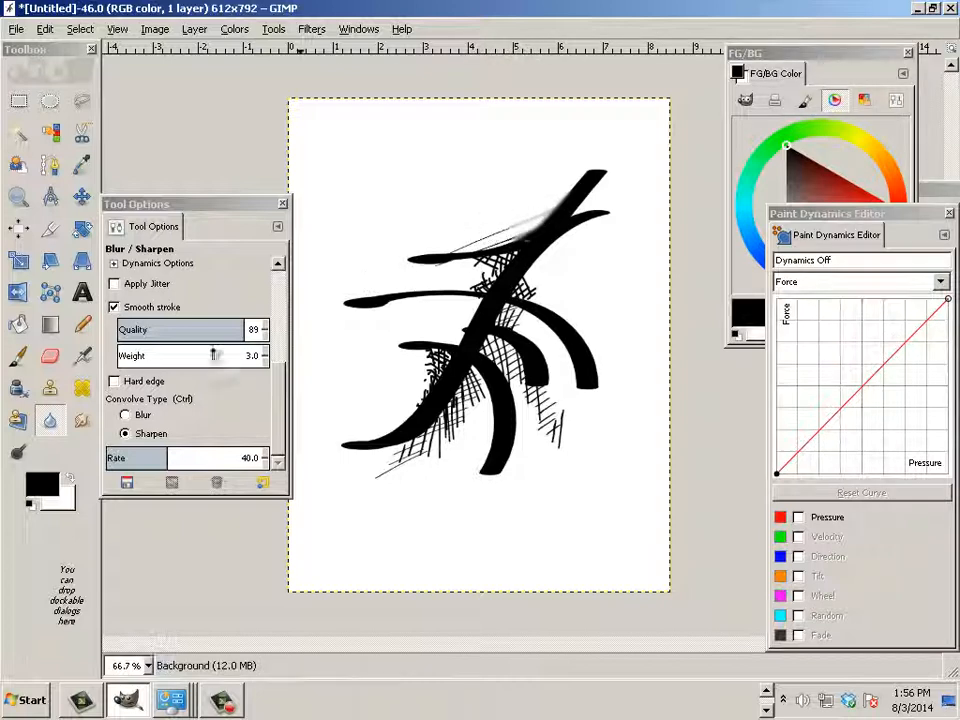
left_click(12, 444)
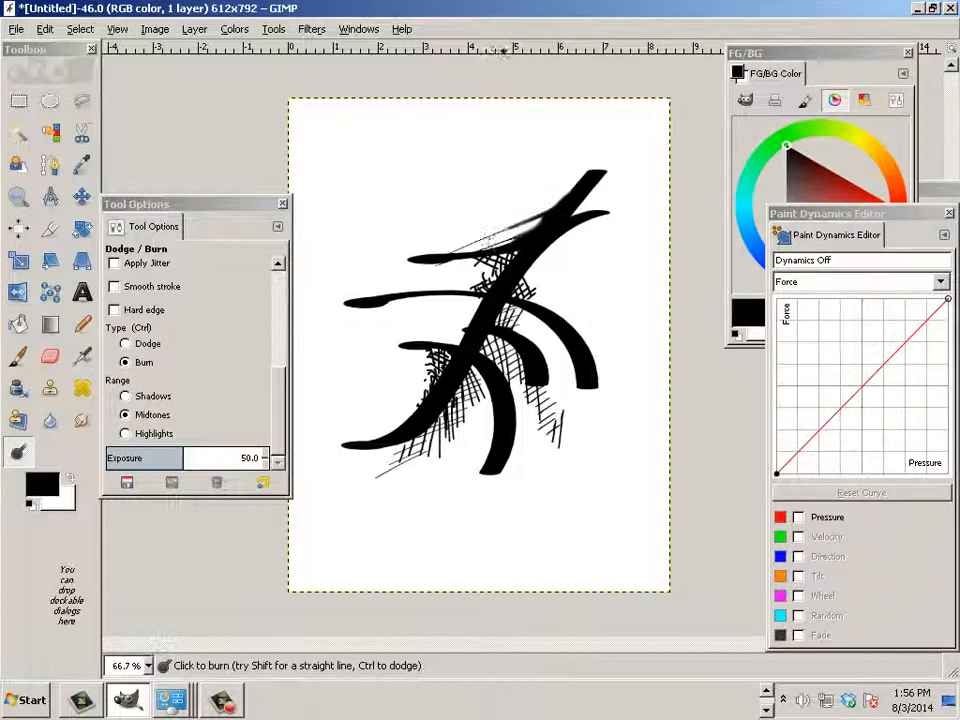
Burn midtones on part of the strokes and return to the Blur/Sharpen tool
left_click(496, 240)
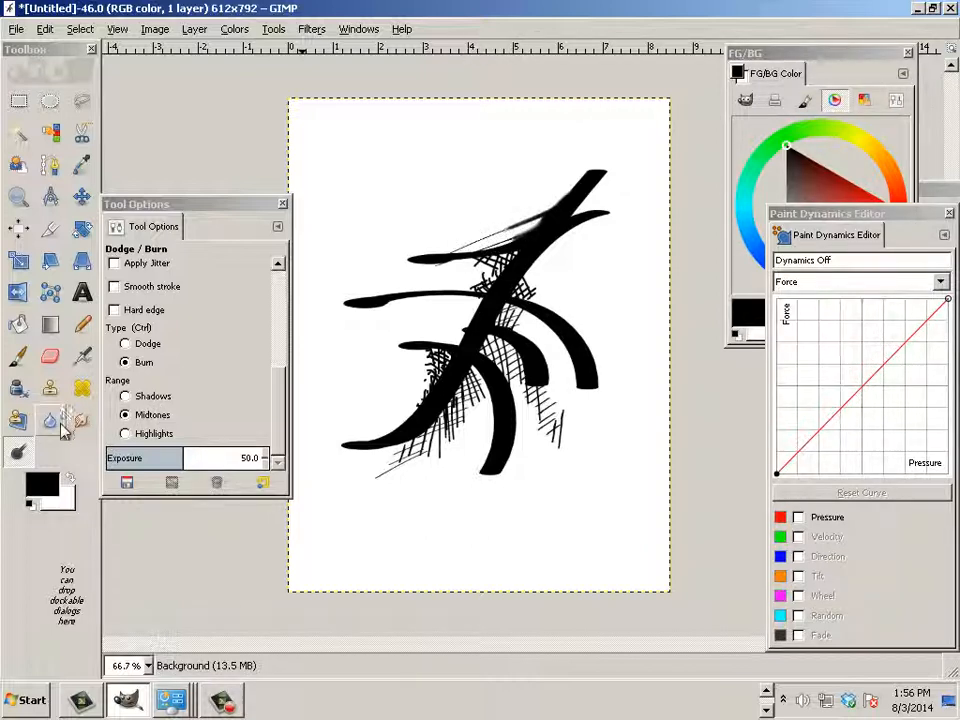
left_click(44, 420)
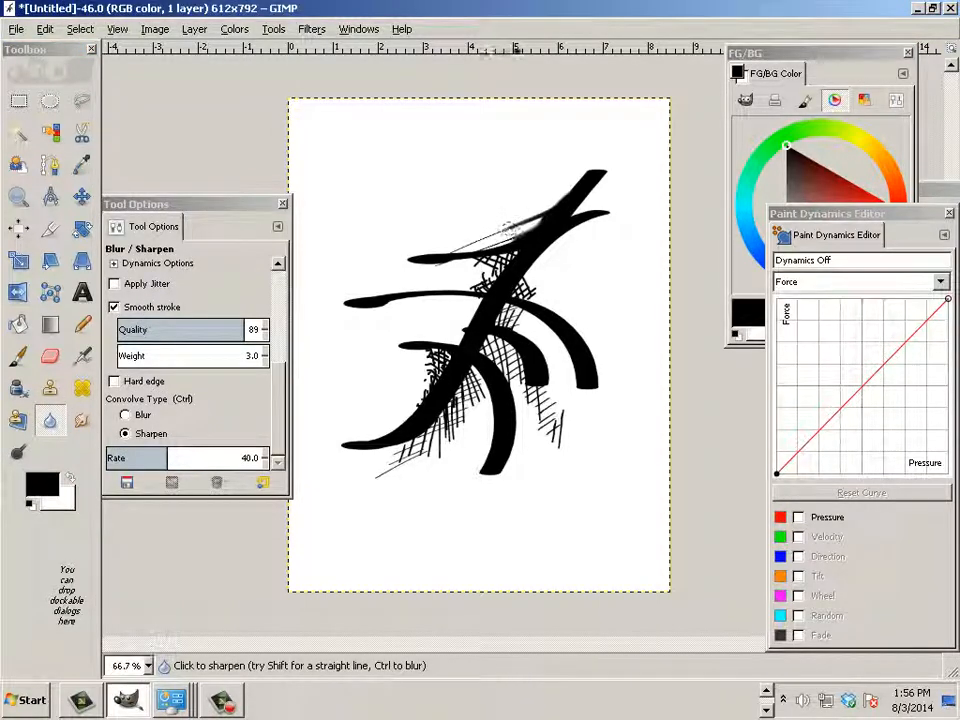
Set the convolve type to Sharpen for touching up the strokes
left_click(124, 414)
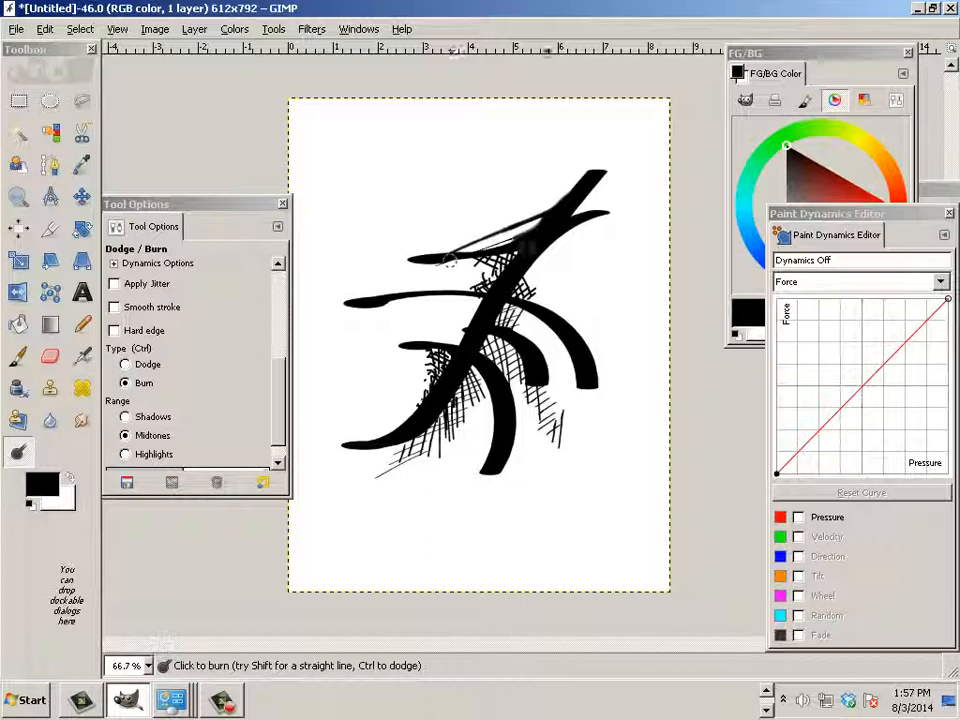
mouse_move(636, 268)
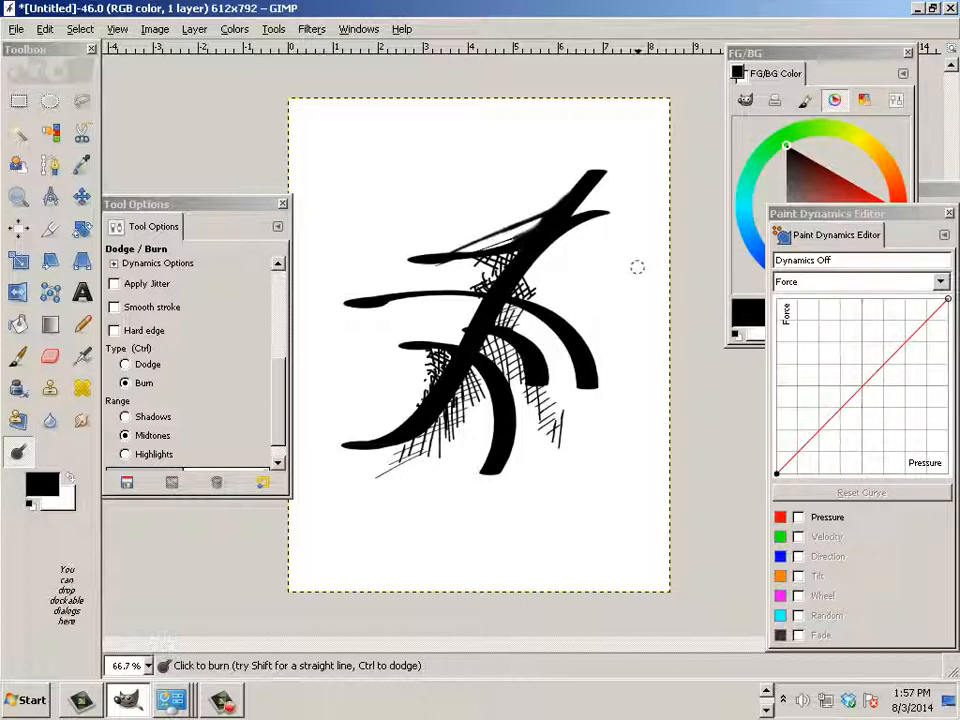